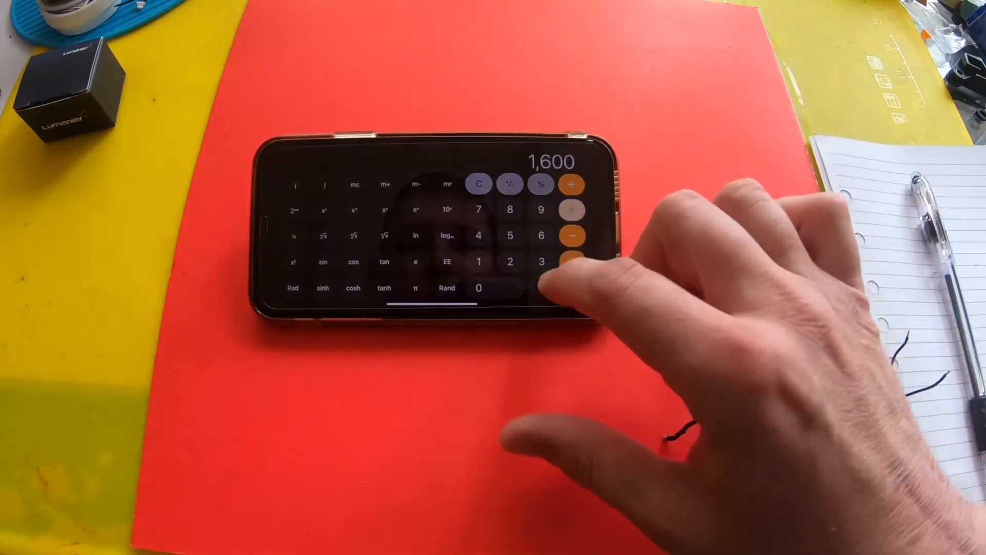
Press = on the radius calculation to display the 1,600 intermediate result
{"action": "left_click", "coordinate": [415, 288]}
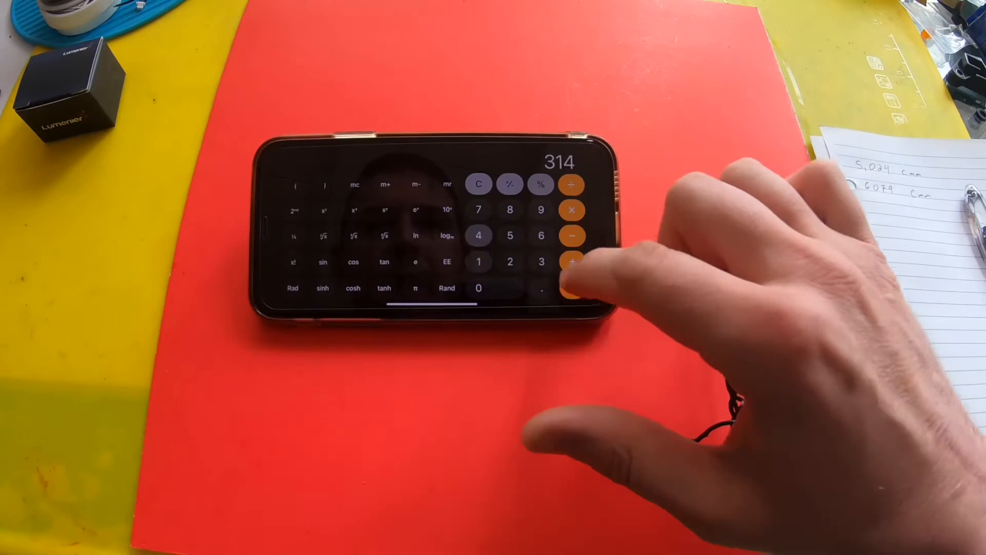
Tap C to clear the 314 result back to 0
{"action": "left_click", "coordinate": [478, 185]}
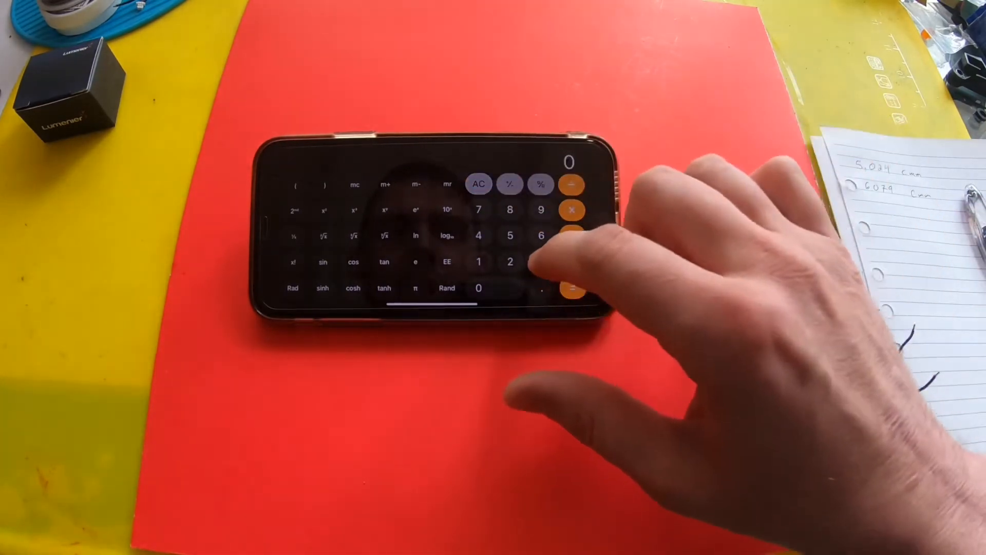